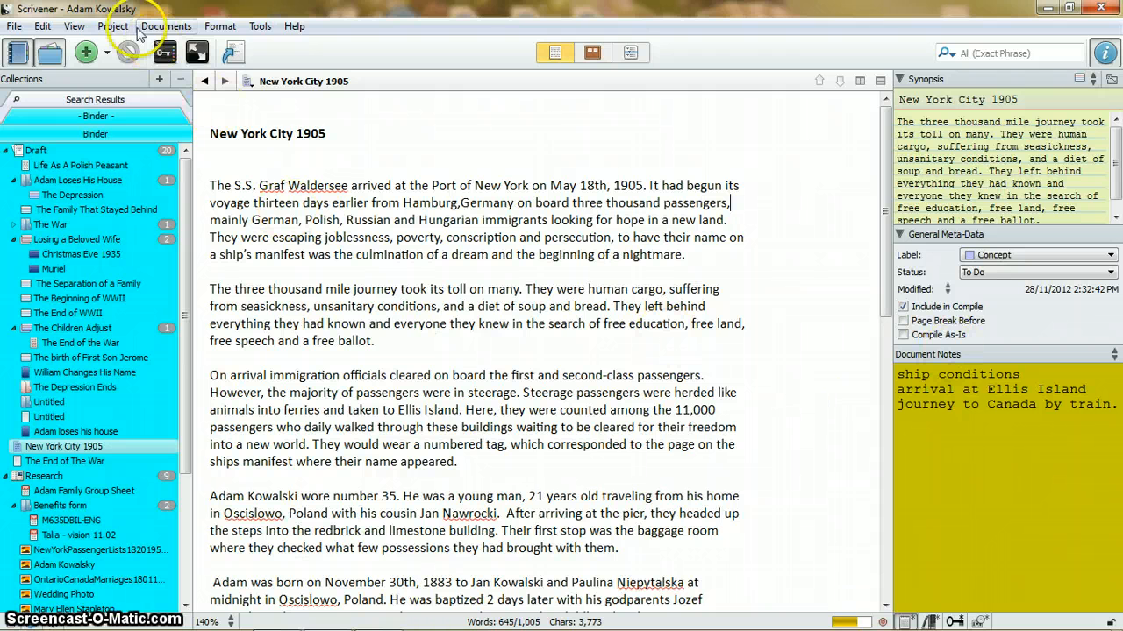
- Take a snapshot of New York City 1905 titled 'New York 1905 - Before Train Station'
left_click(165, 26)
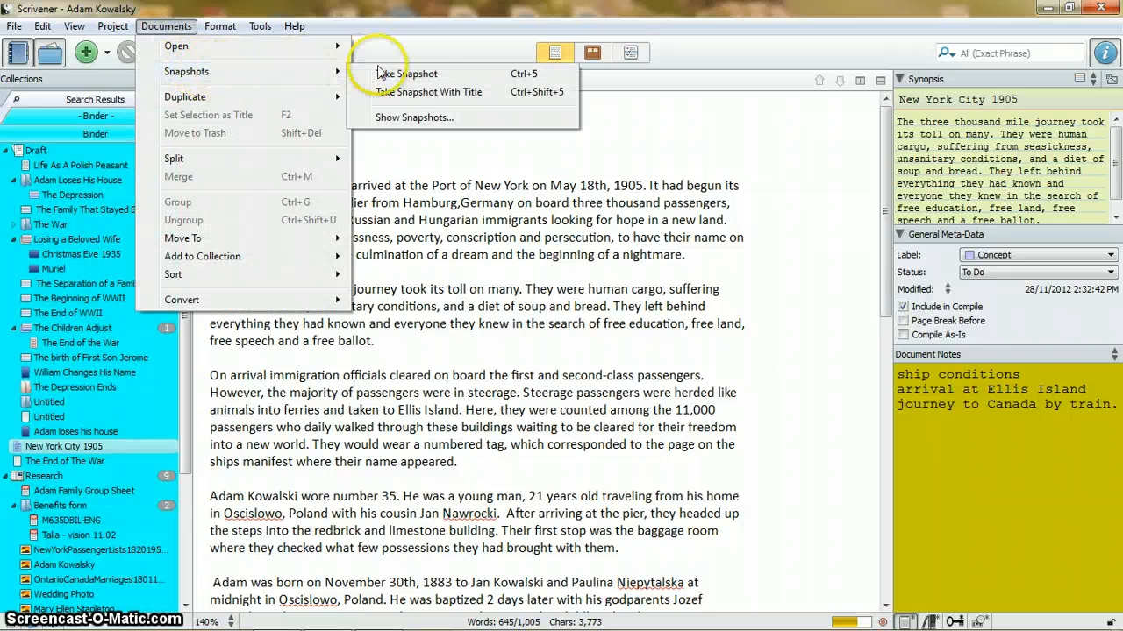
mouse_move(425, 95)
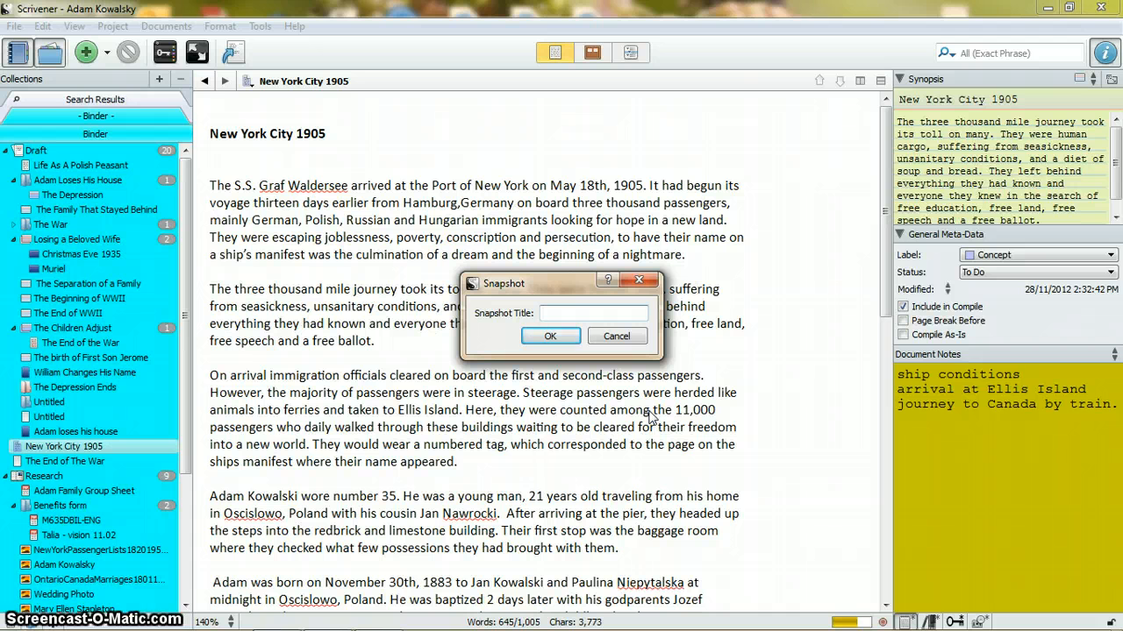
type("New ork")
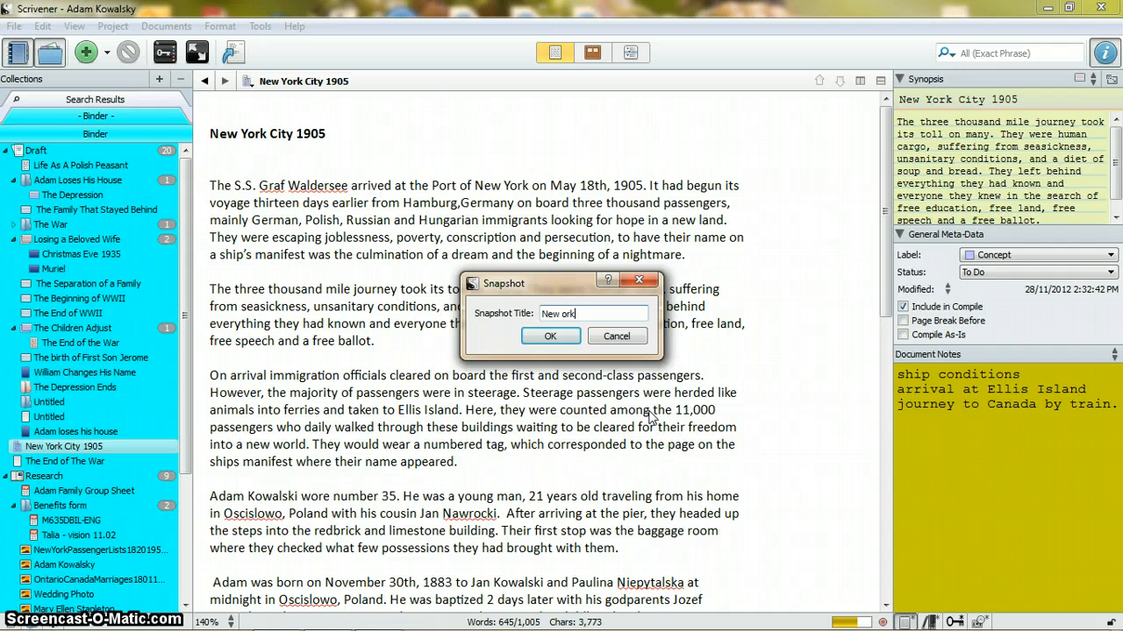
type("New Y")
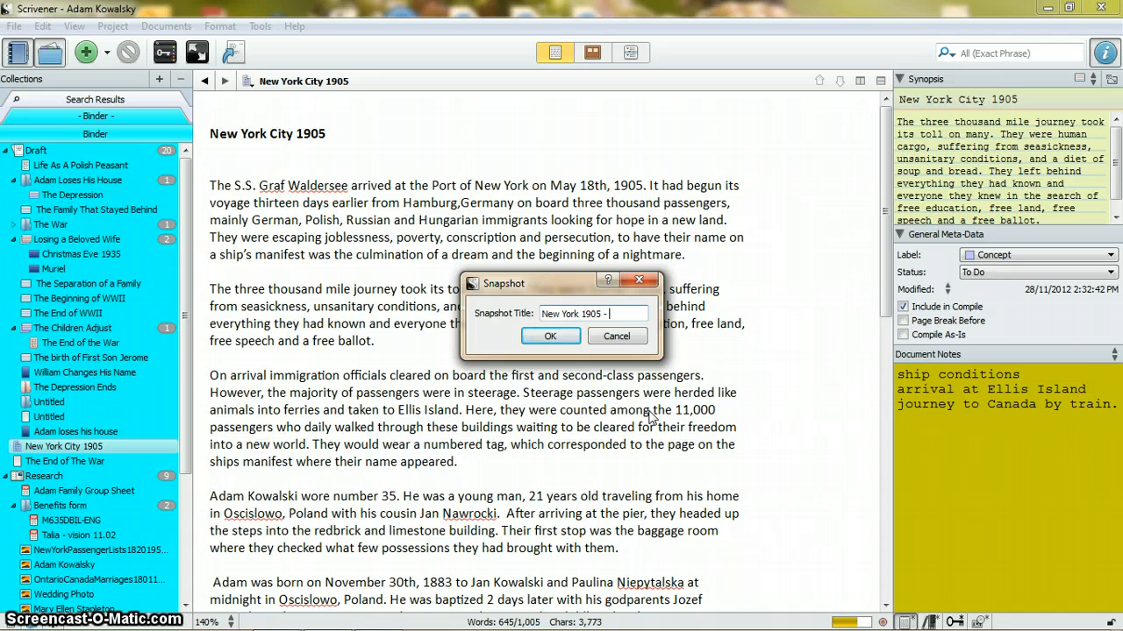
type("Beofl")
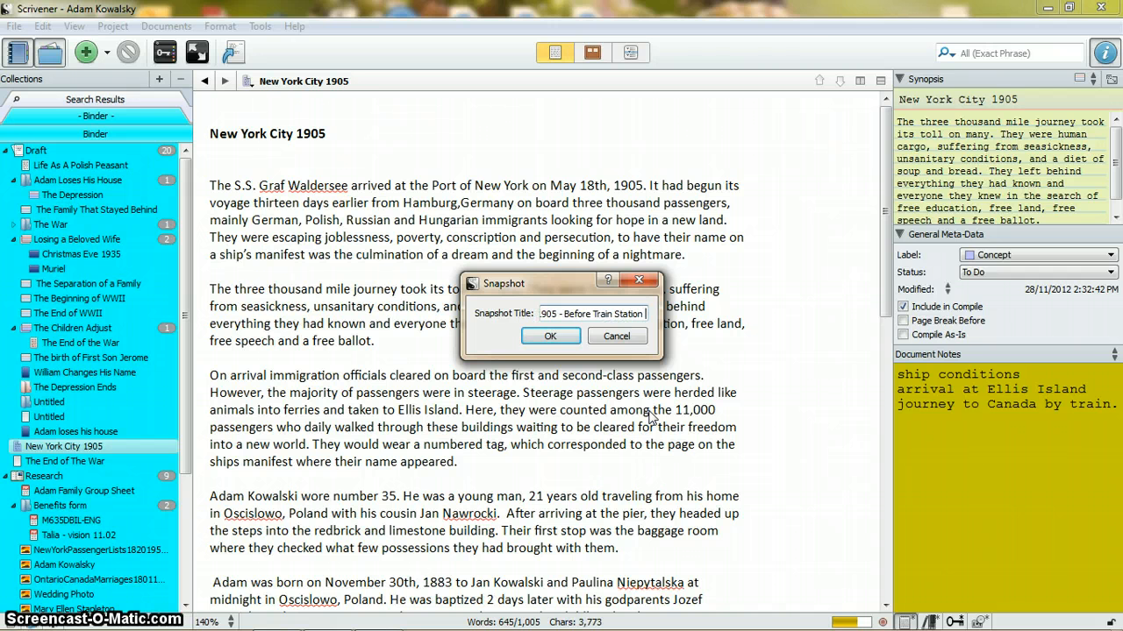
left_click(551, 337)
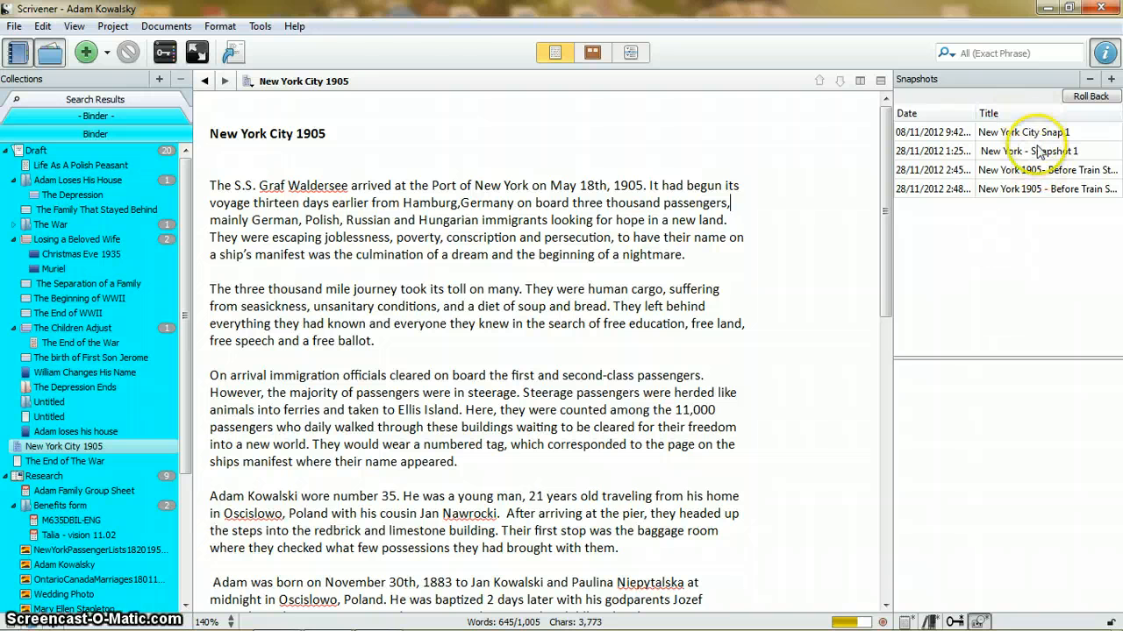
mouse_move(1031, 169)
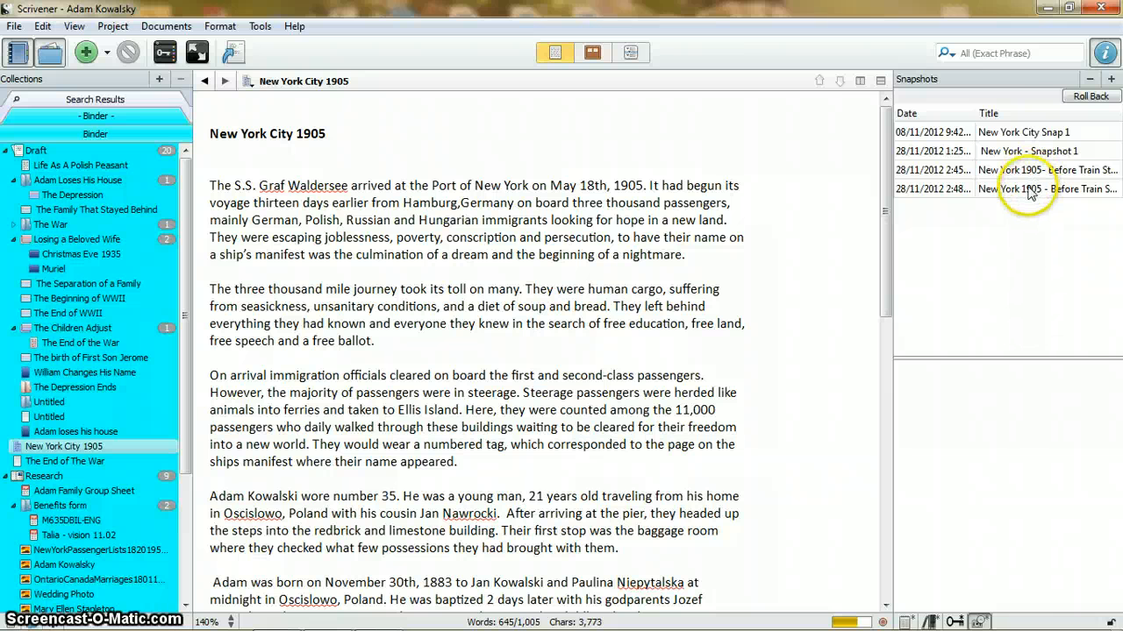
- Preview the latest 'Before Train Station' snapshot in the Inspector's Snapshots pane
left_click(1045, 189)
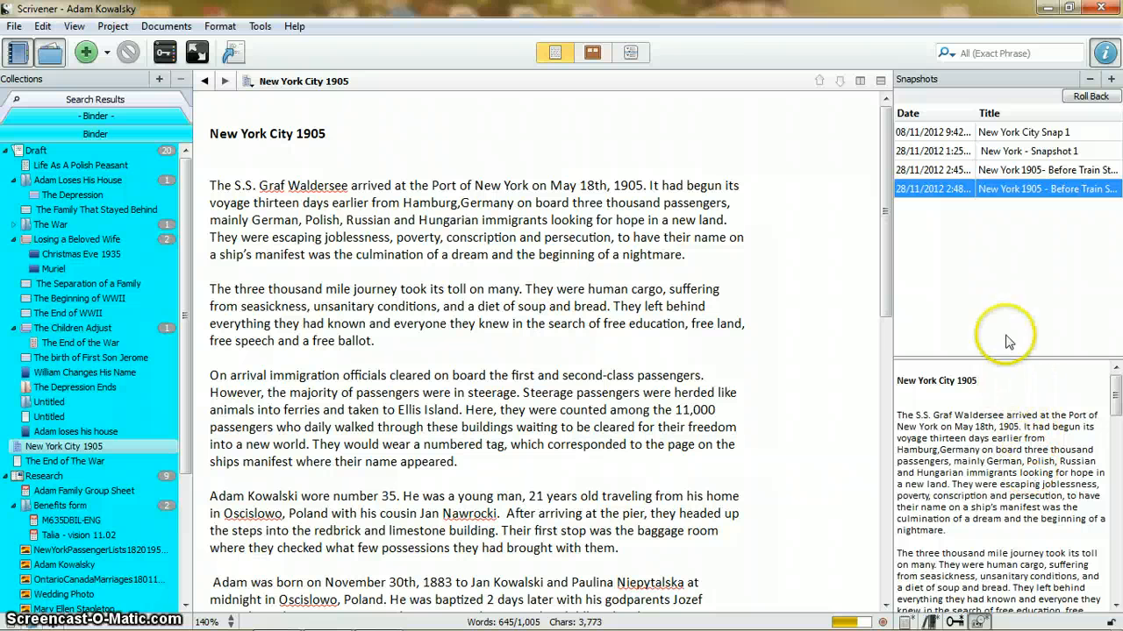
mouse_move(991, 406)
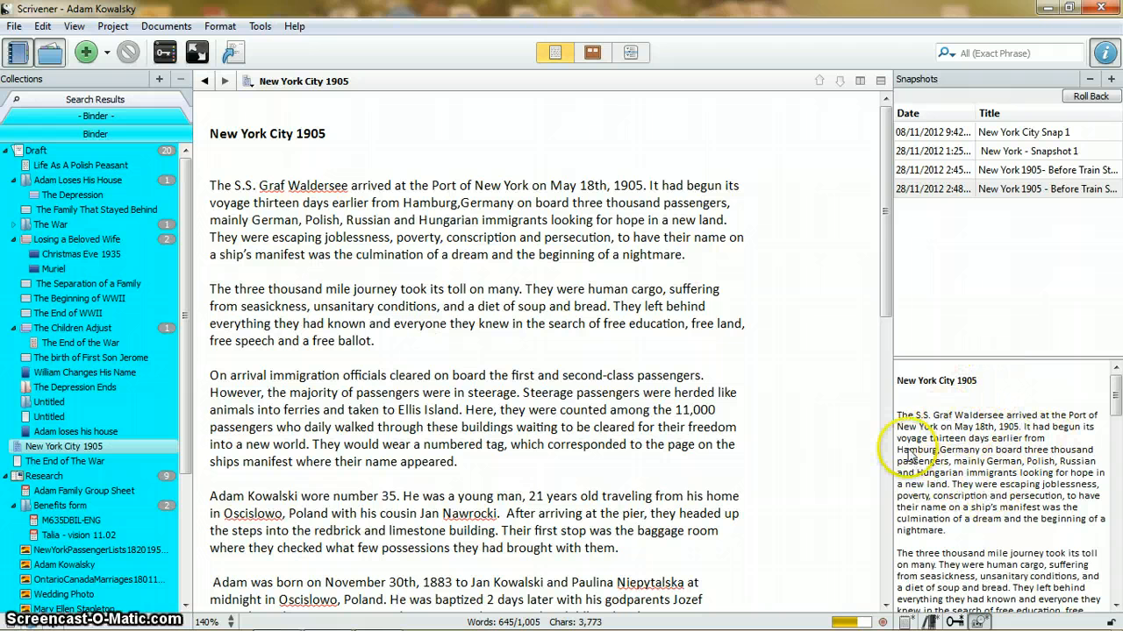
left_click_drag(897, 449, 1091, 485)
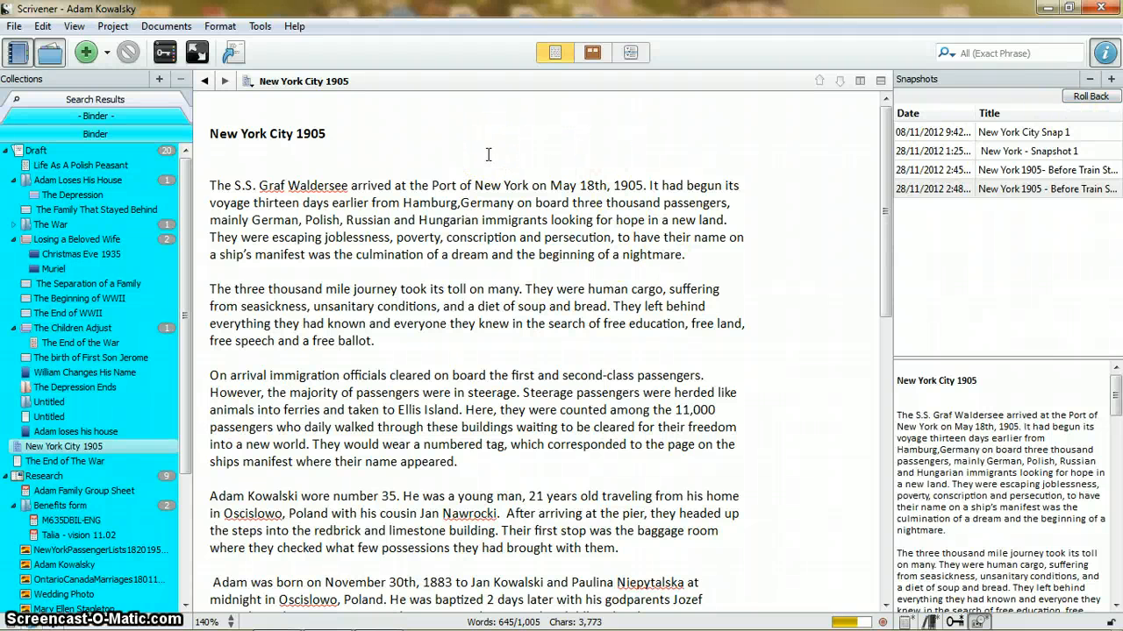
- Take an untitled snapshot of the text and select it in the snapshot list
left_click(165, 26)
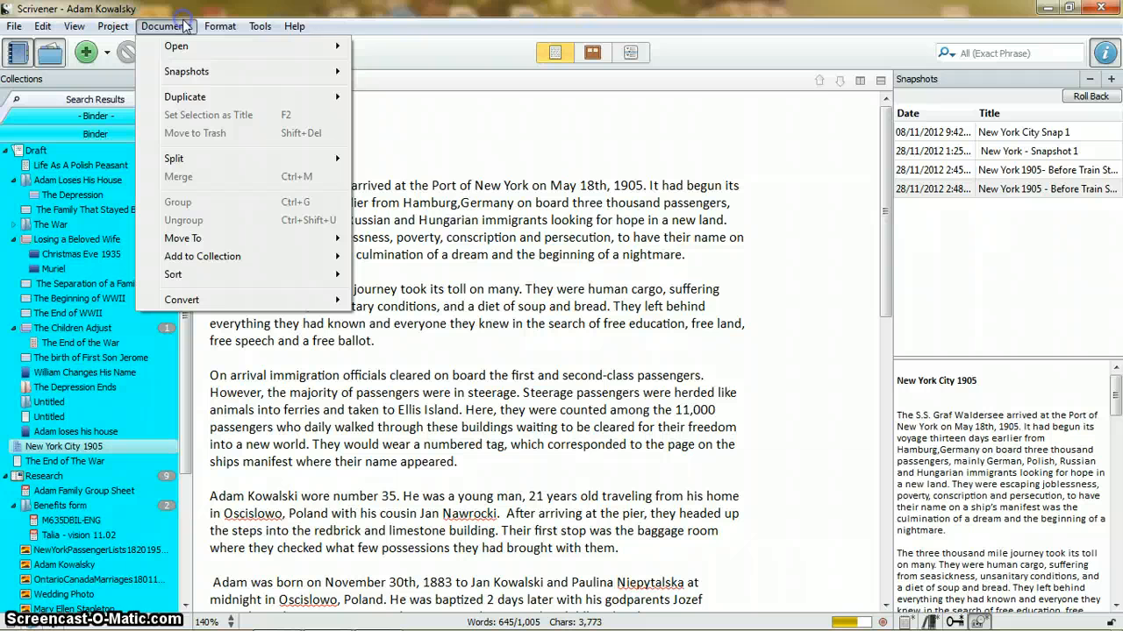
mouse_move(186, 70)
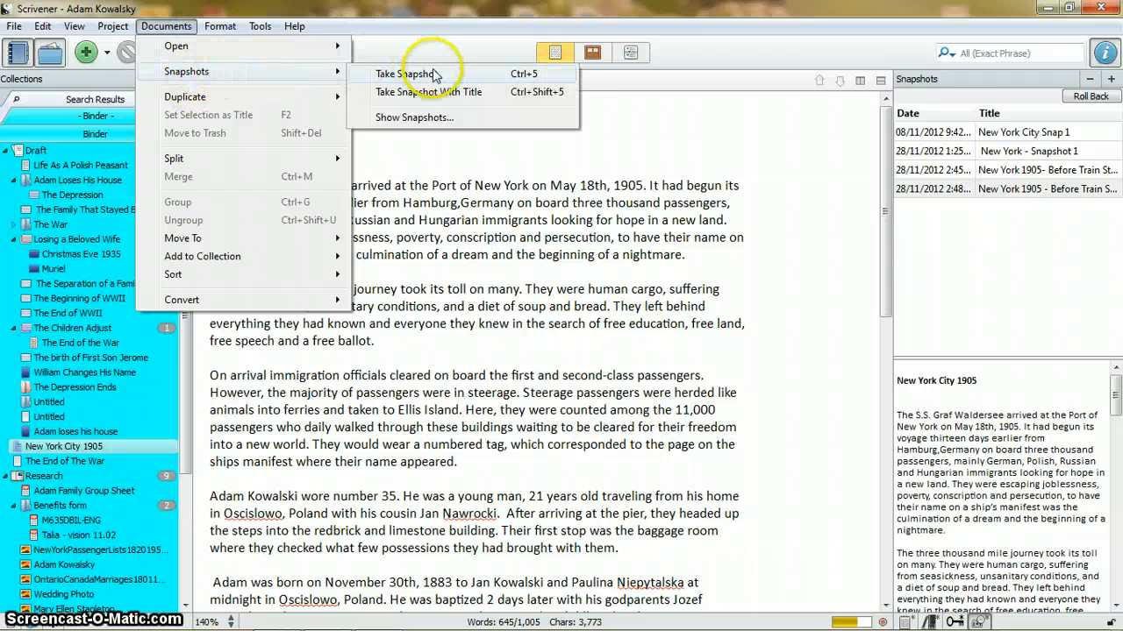
left_click(403, 73)
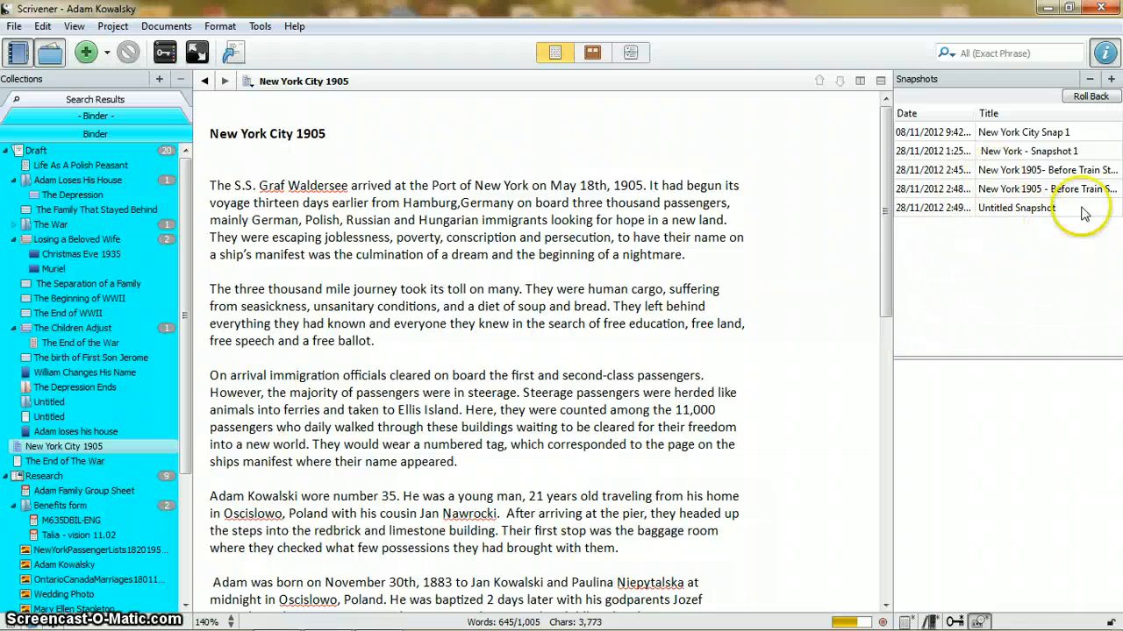
left_click(1017, 207)
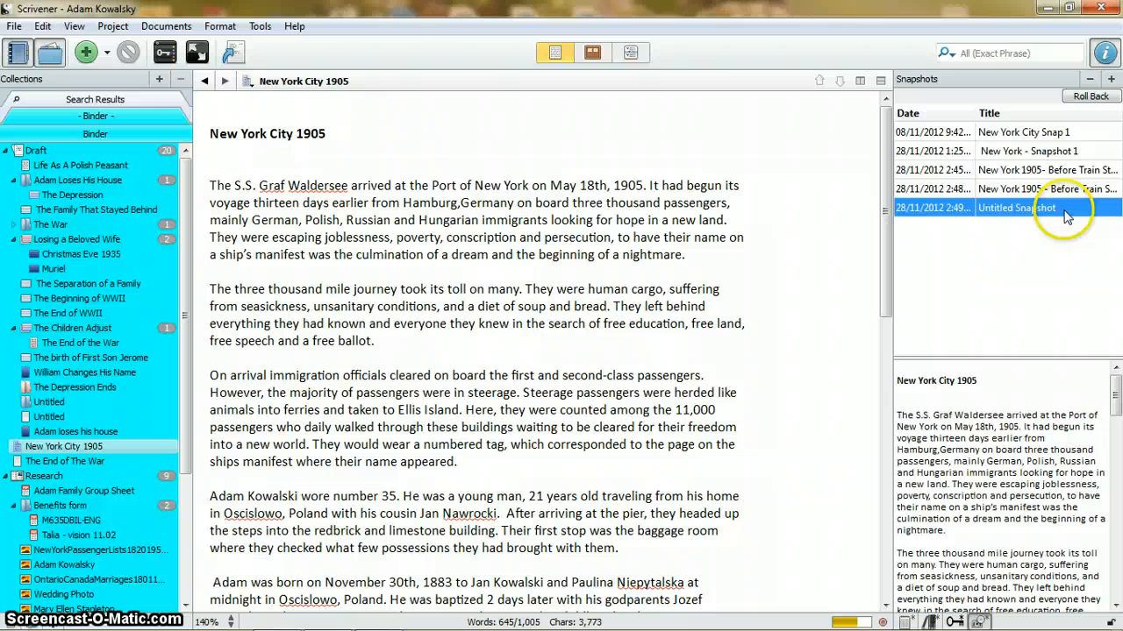
double_click(1018, 207)
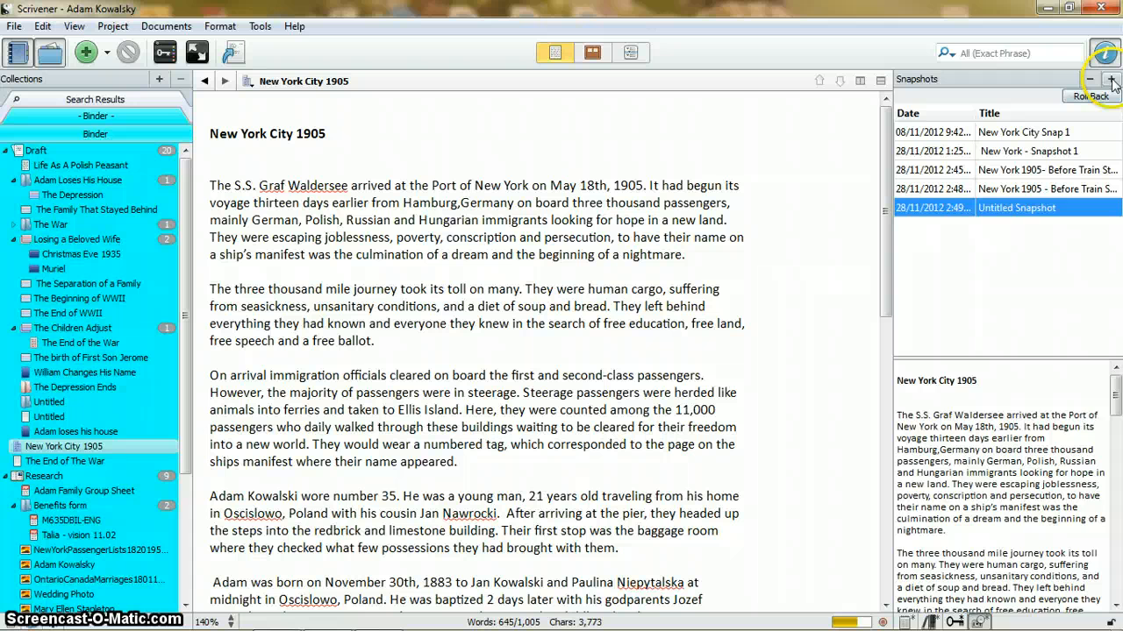
- Delete the extra untitled snapshot, then preview the earliest snapshot, New York City Snap 1
left_click(1112, 79)
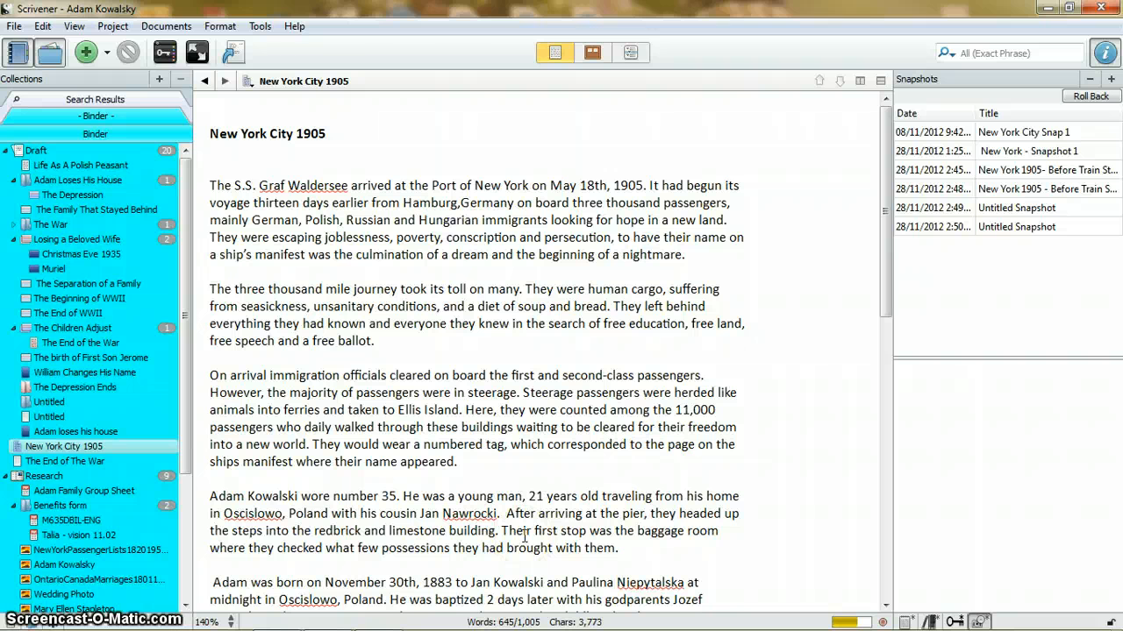
left_click(1014, 226)
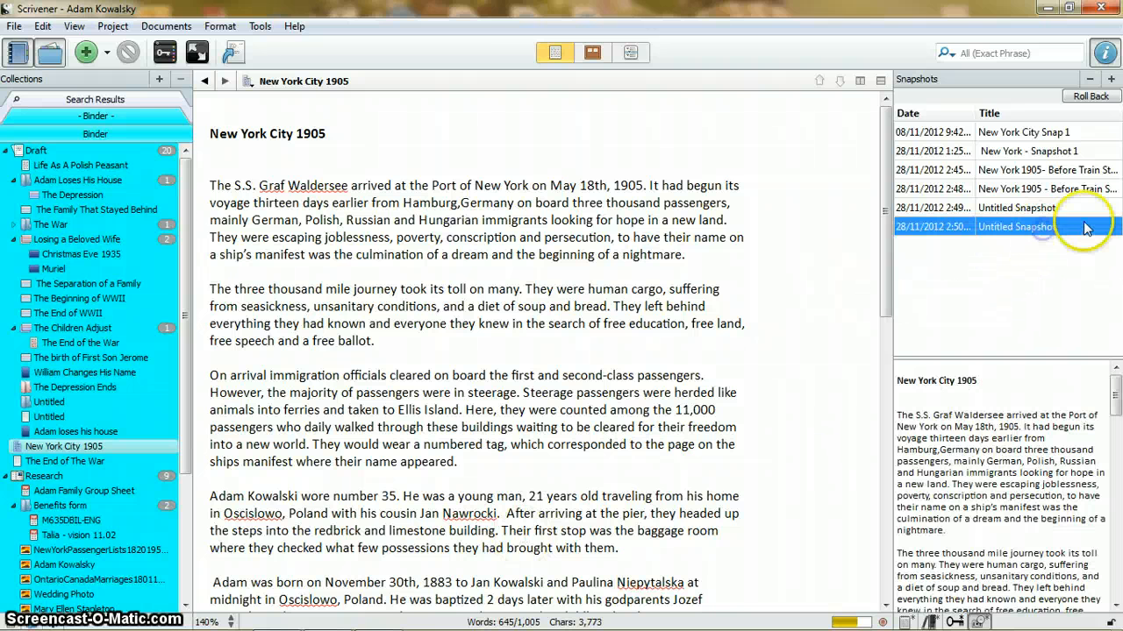
double_click(1015, 226)
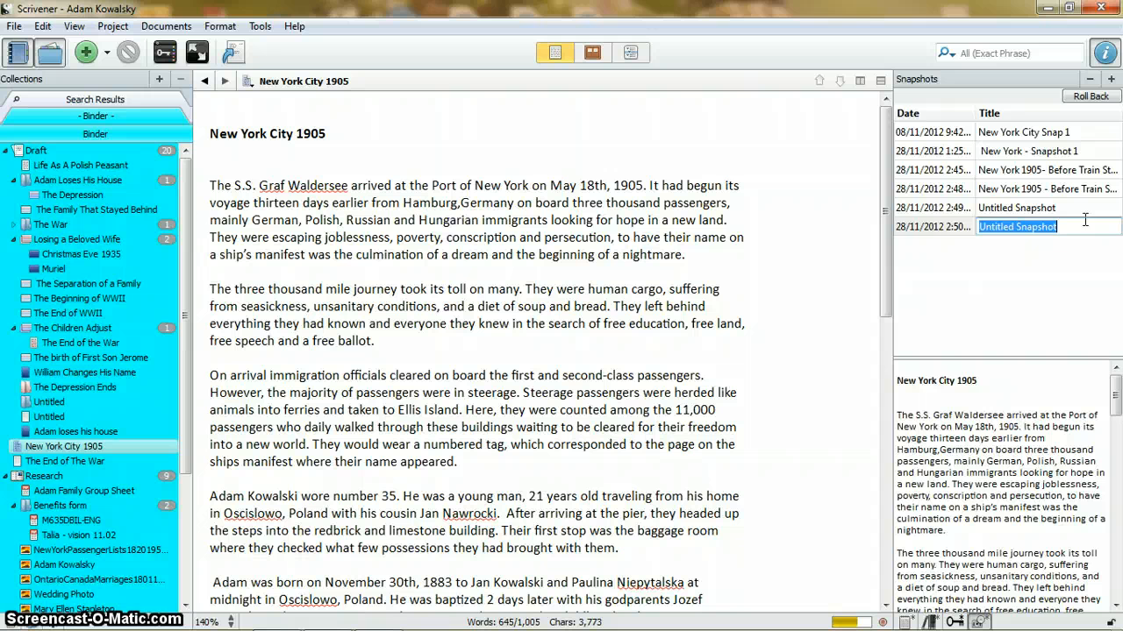
left_click(1016, 226)
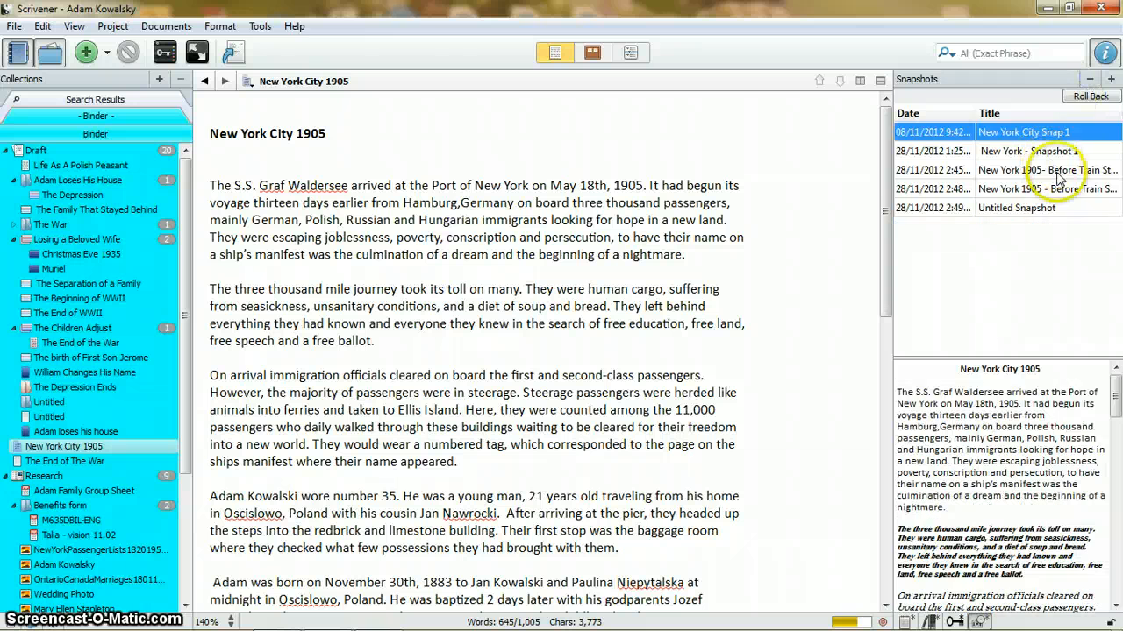
left_click(1016, 207)
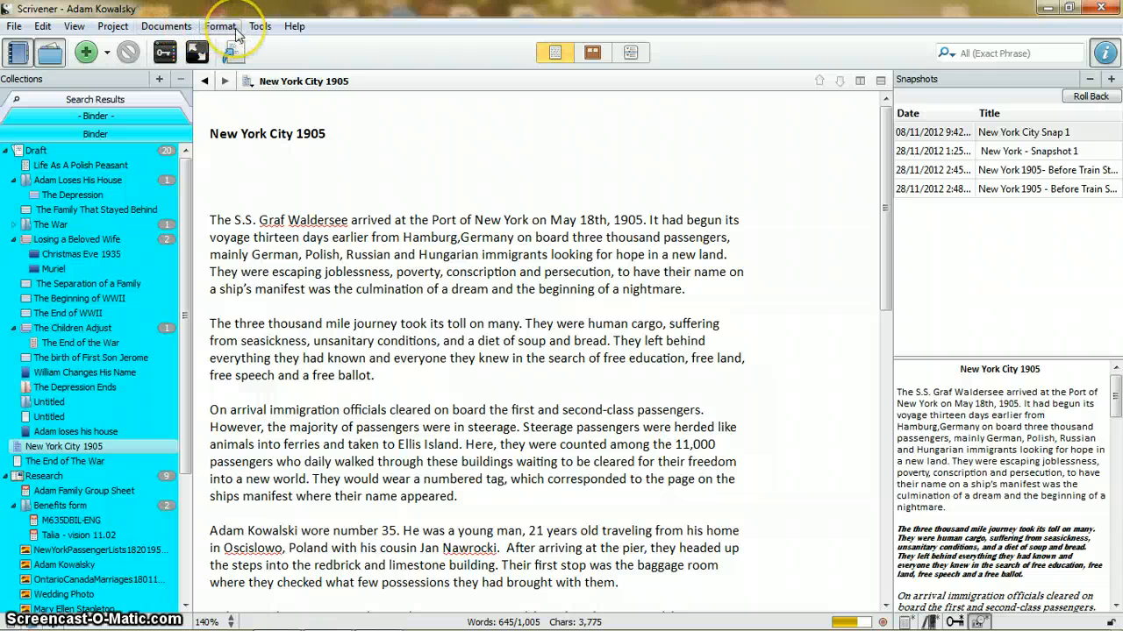
- Insert the inline annotation 'Arrival before train station to Canada.' below the title
left_click(221, 27)
type("Arrival")
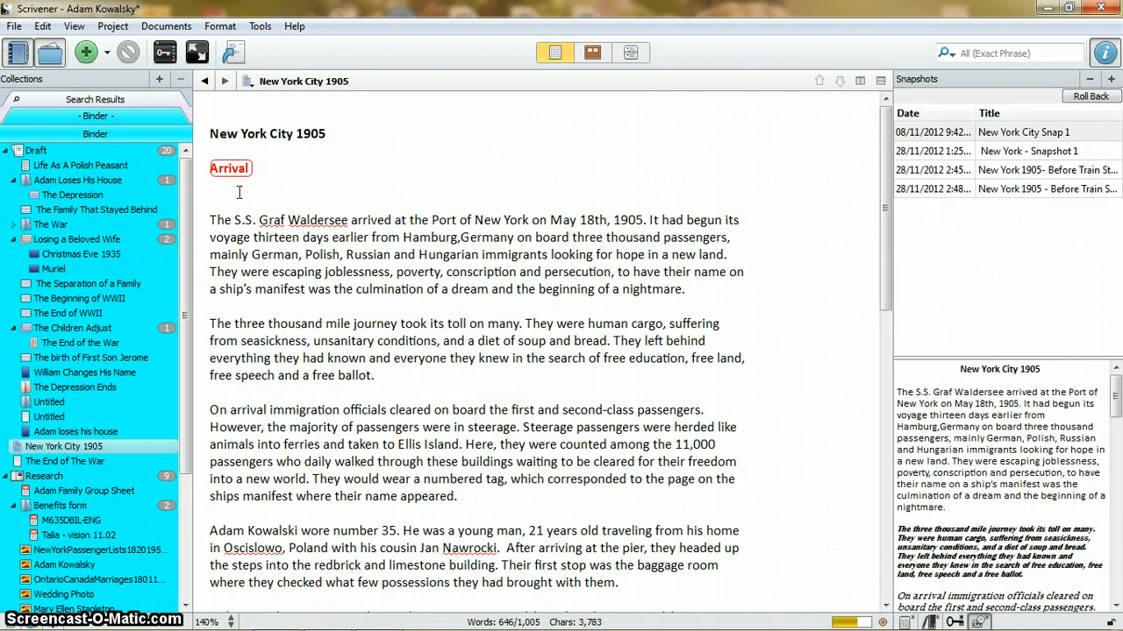
type("befro")
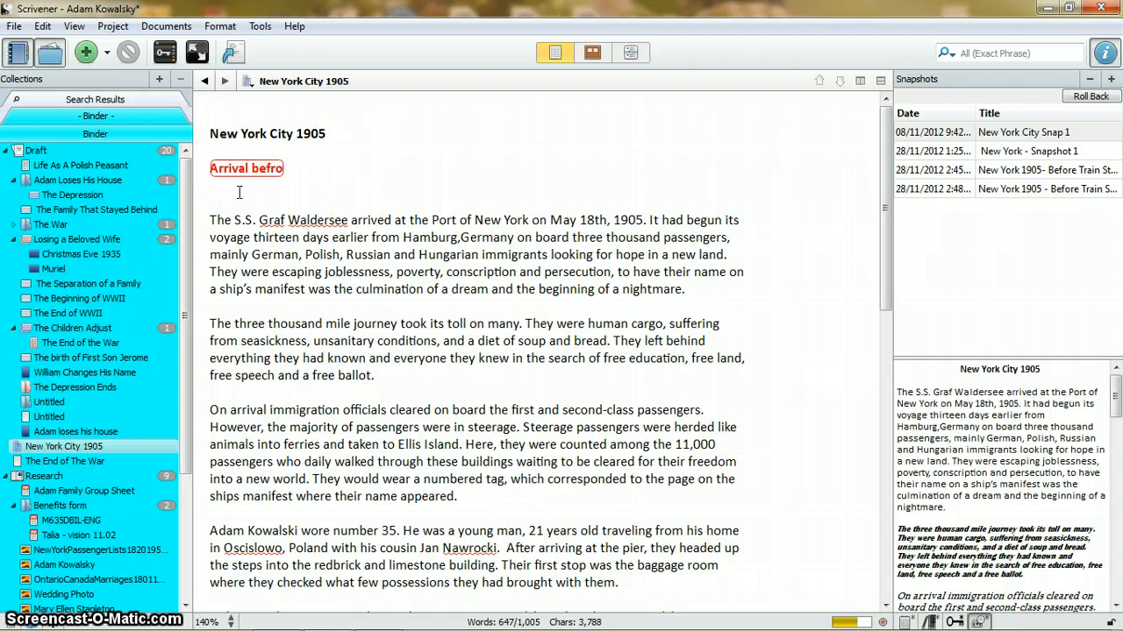
type("before train")
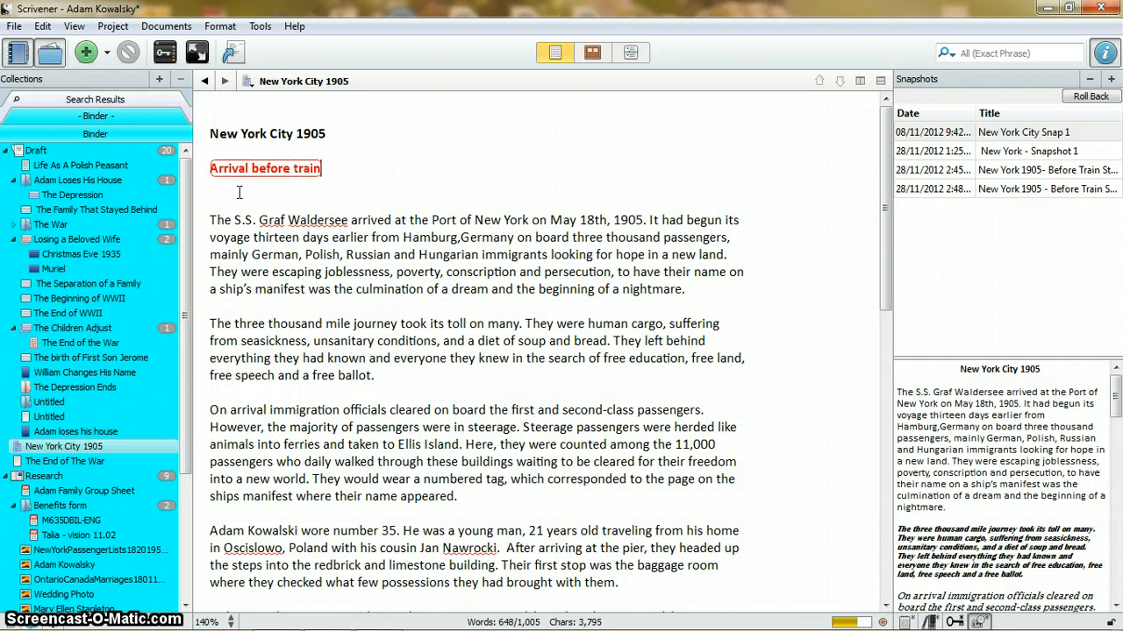
type("station")
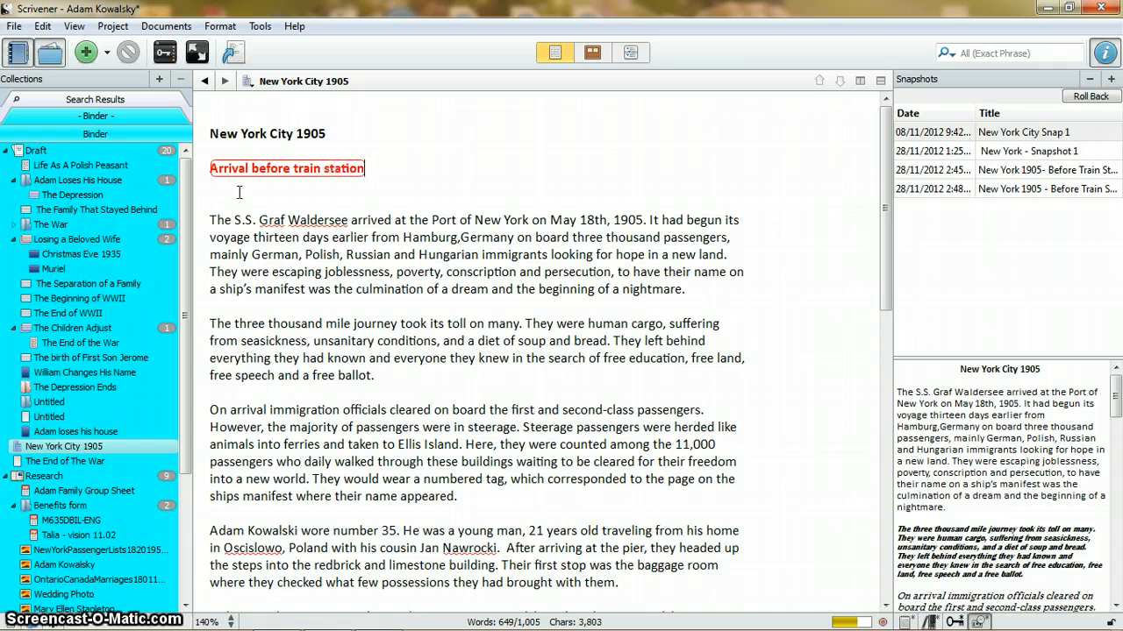
type("to Canada")
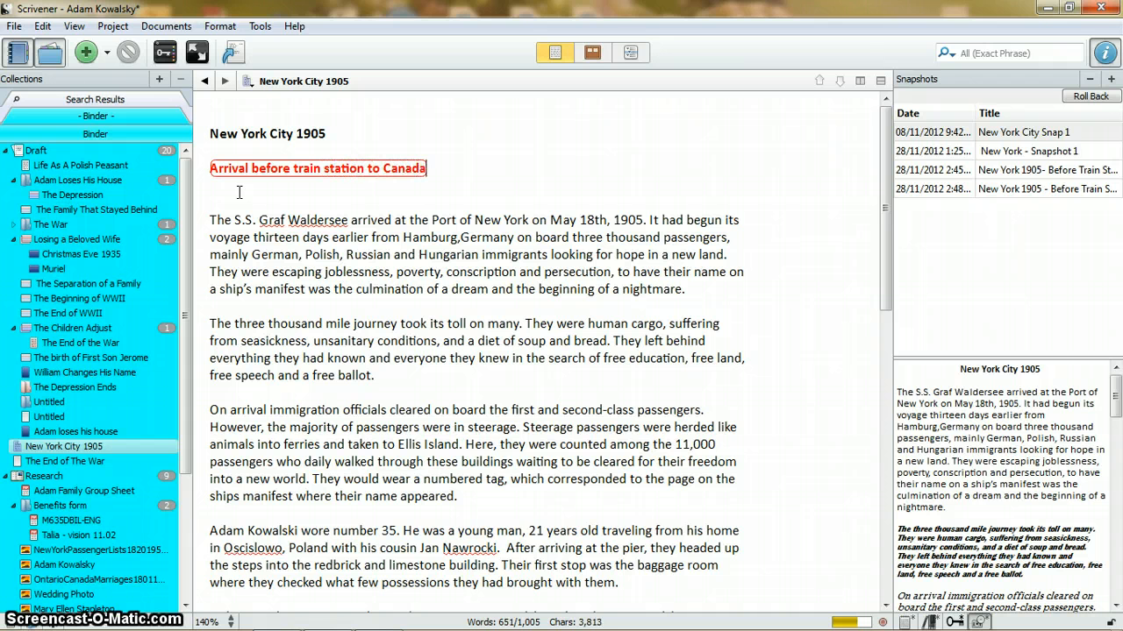
type(".")
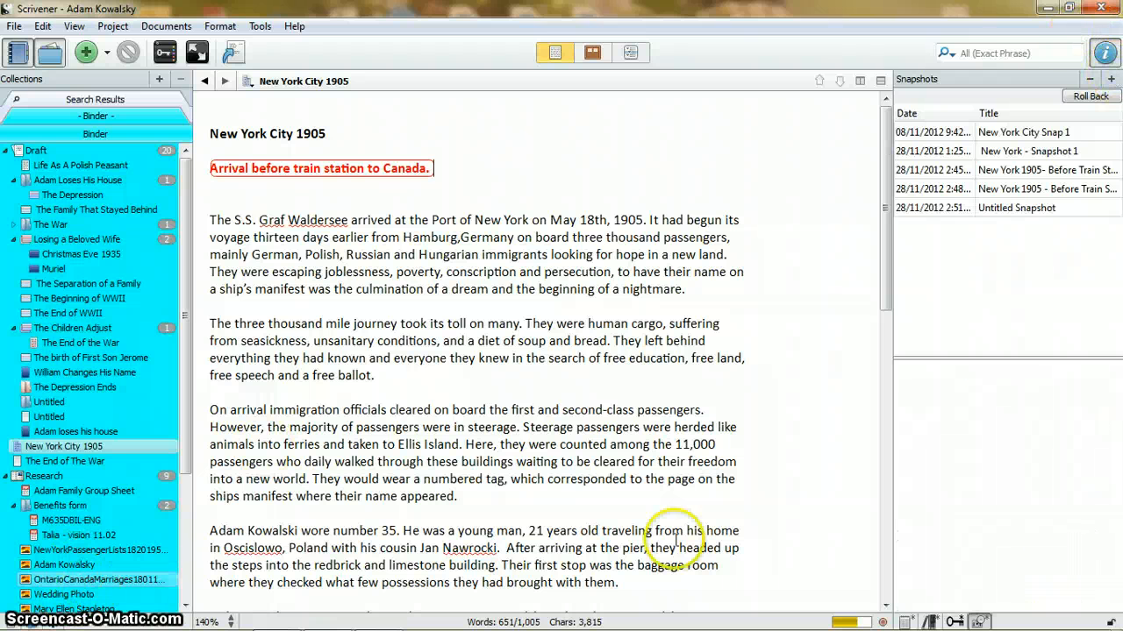
- Preview the newest untitled snapshot containing the Canada annotation
left_click(1018, 207)
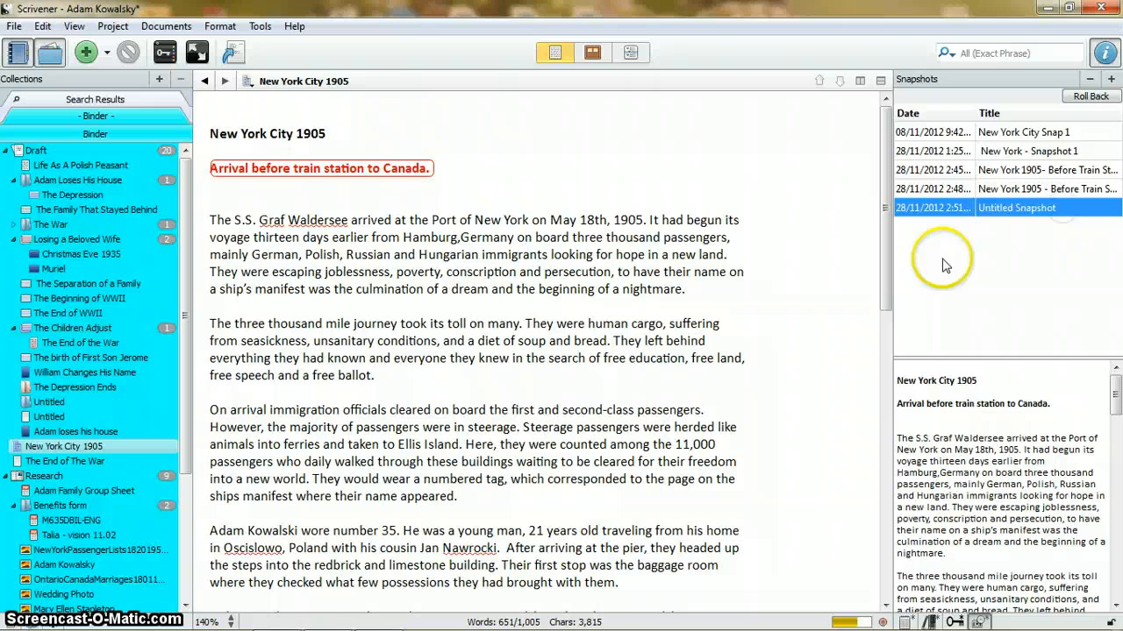
mouse_move(1049, 407)
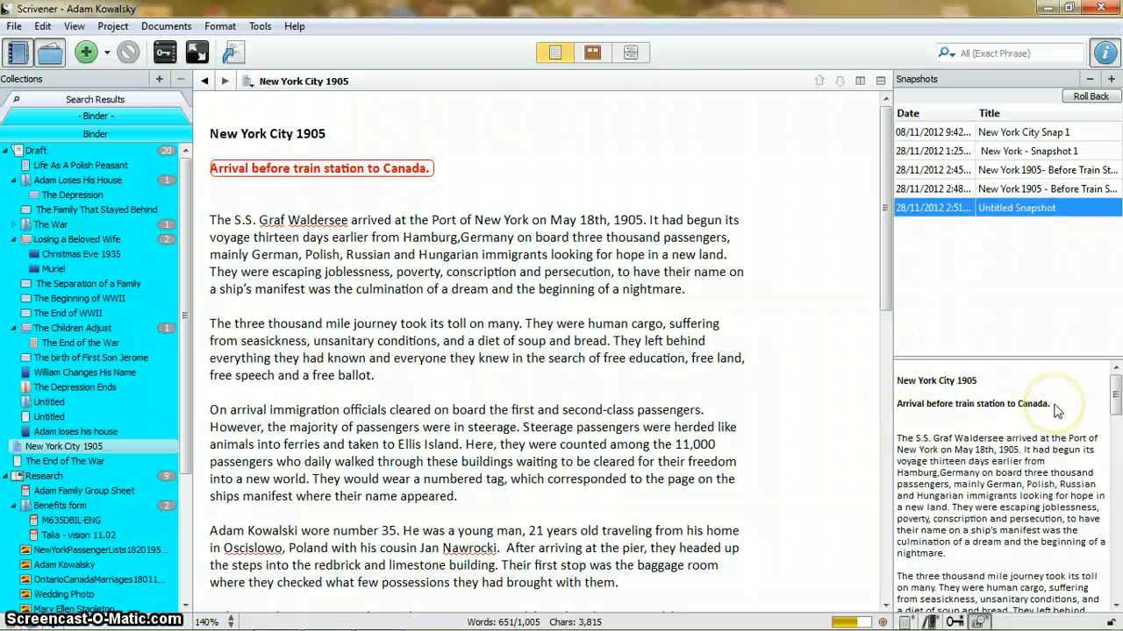
mouse_move(1049, 391)
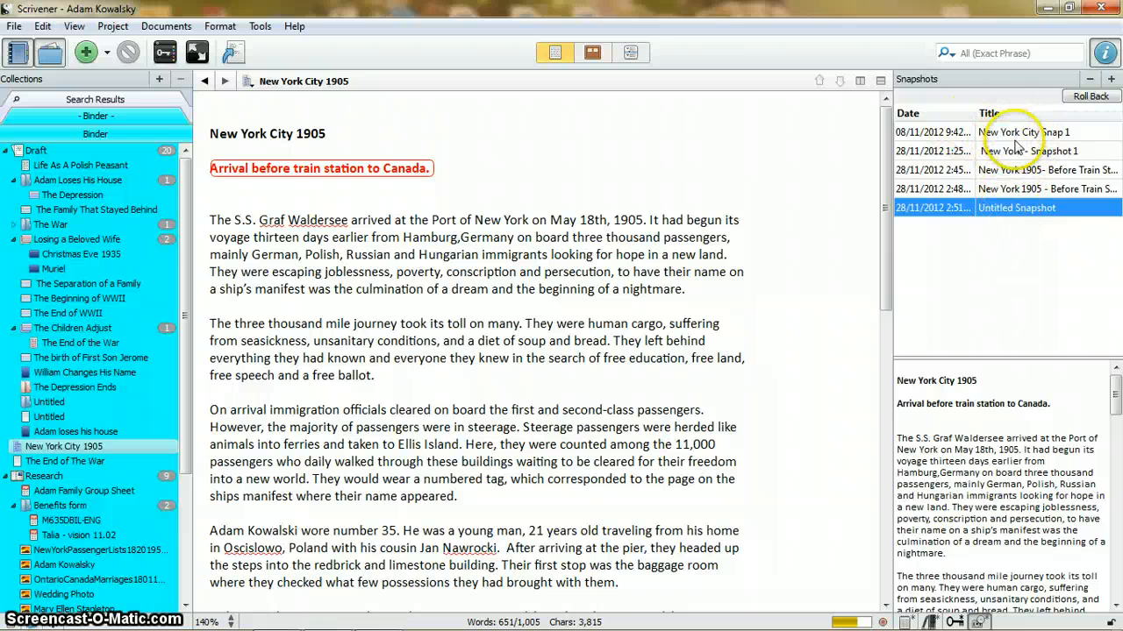
mouse_move(1025, 200)
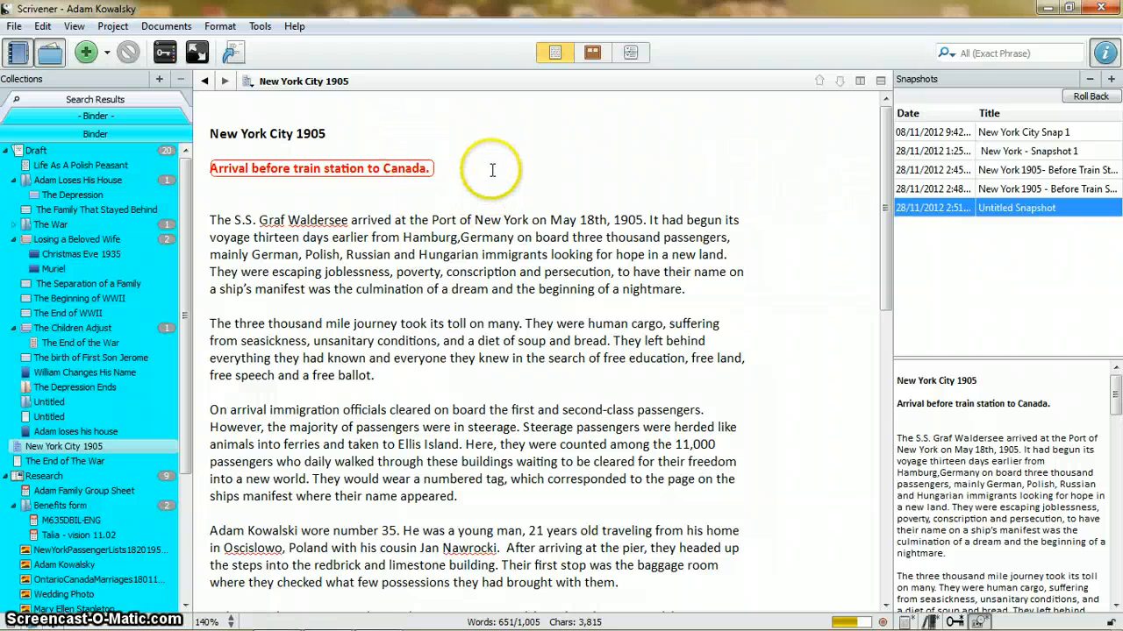
mouse_move(445, 167)
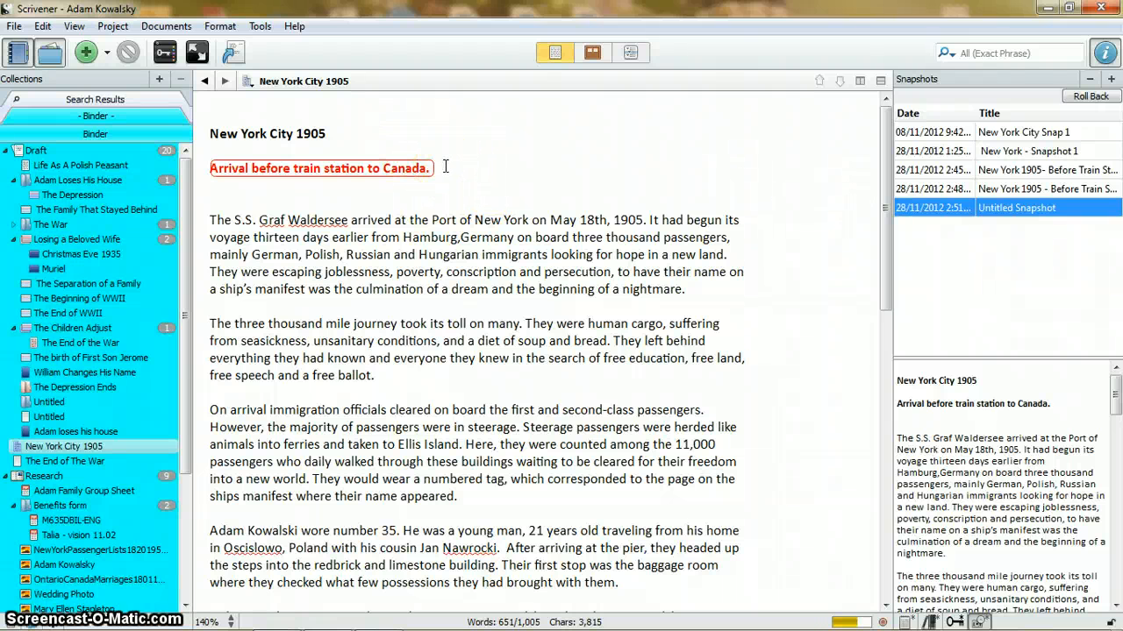